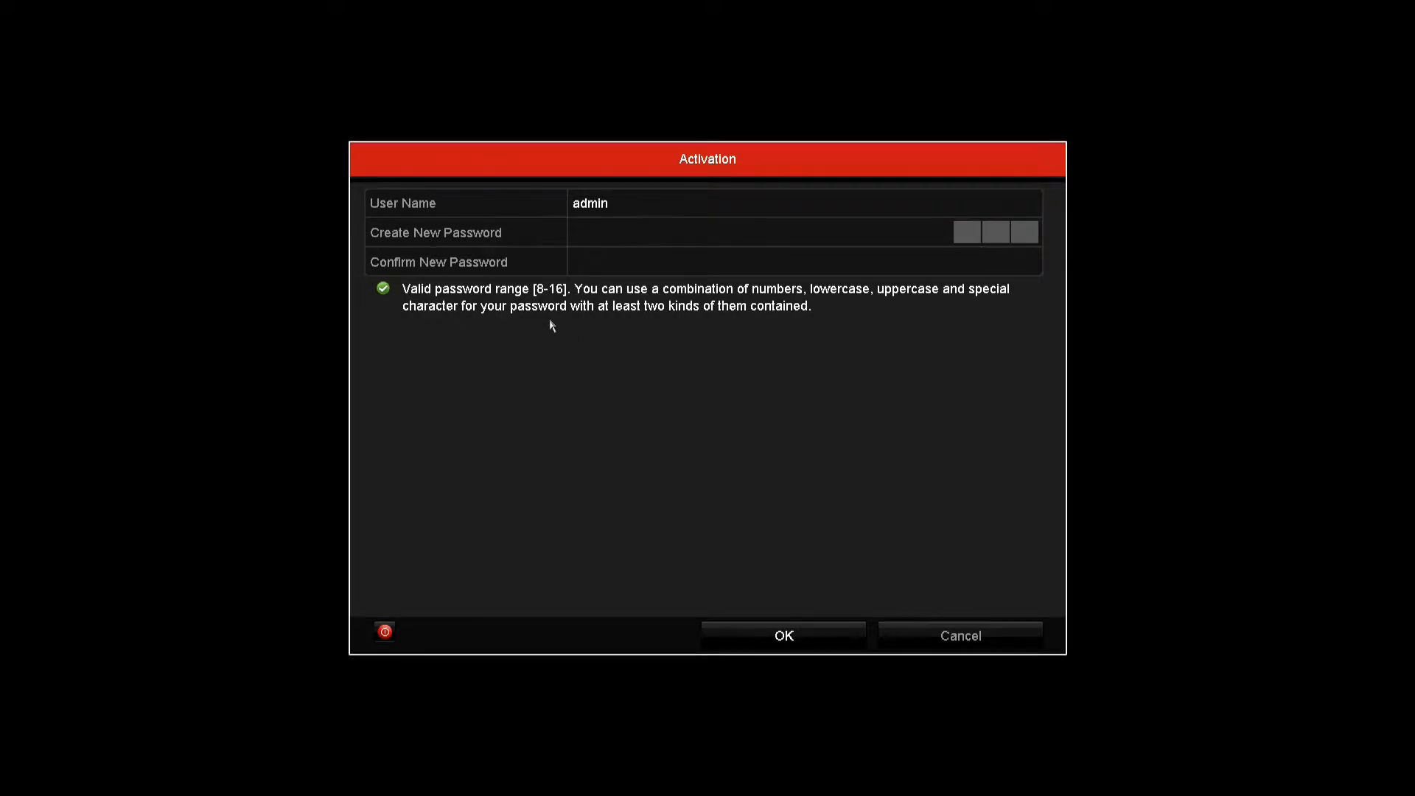
# Enter a new eight-character admin password on the on-screen keyboard
pyautogui.click(803, 261)
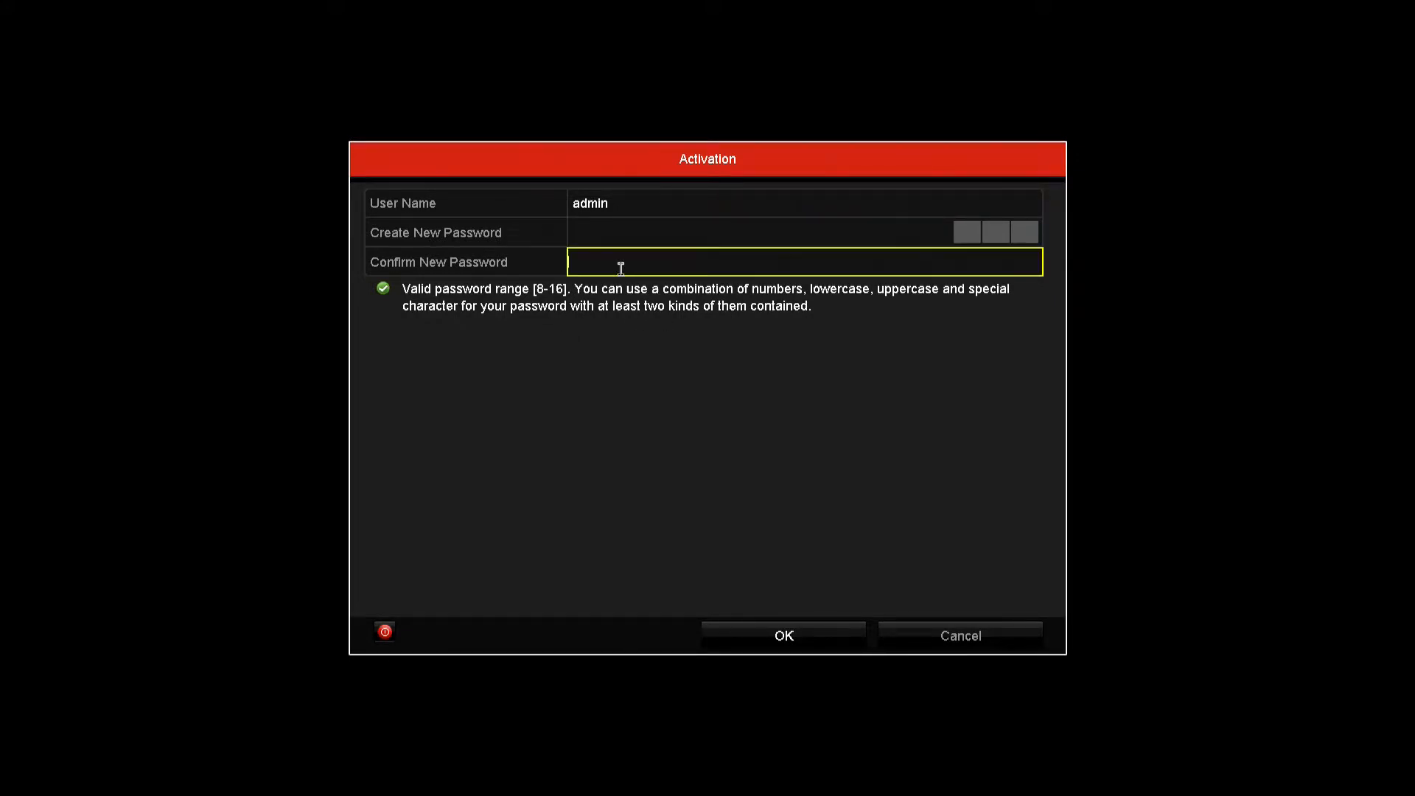
pyautogui.click(767, 232)
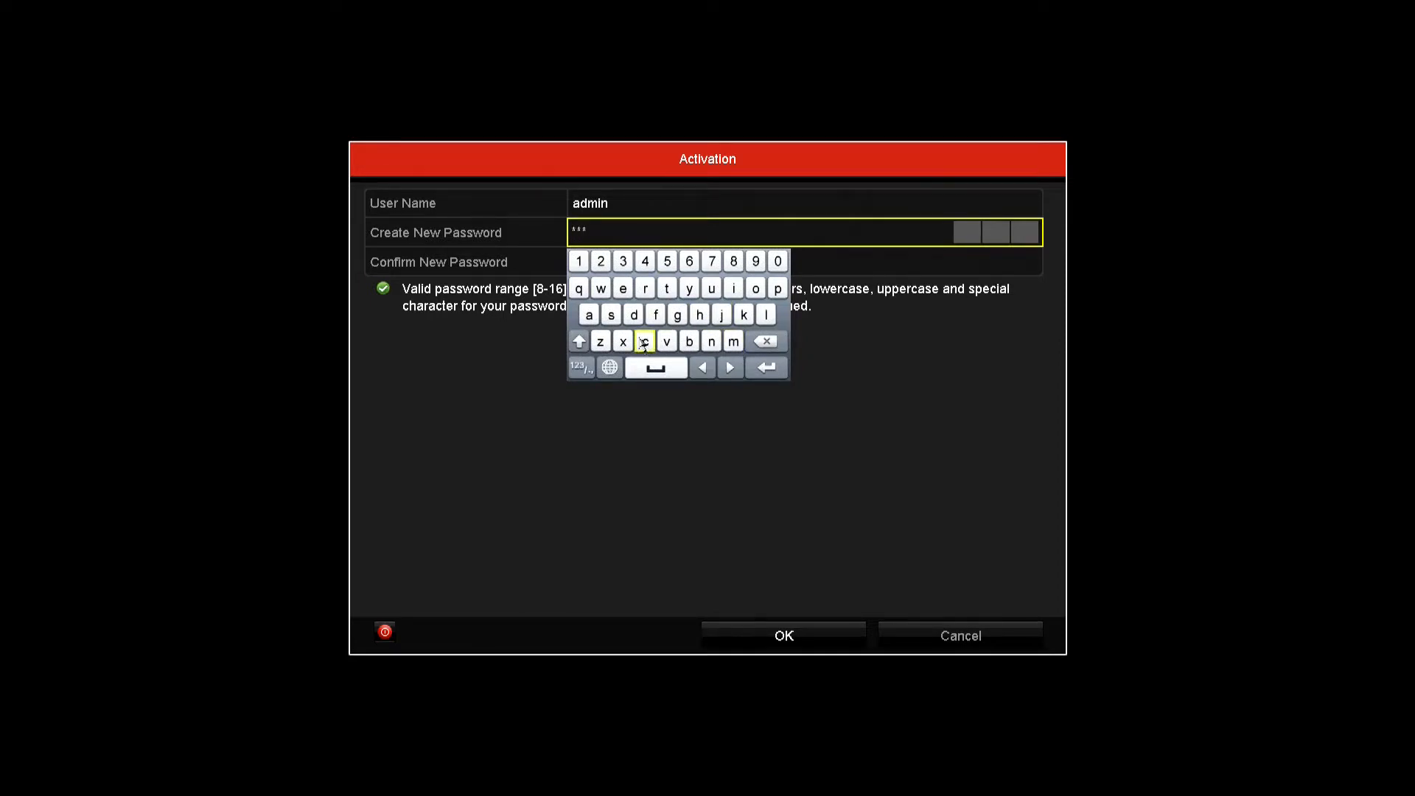
pyautogui.click(623, 261)
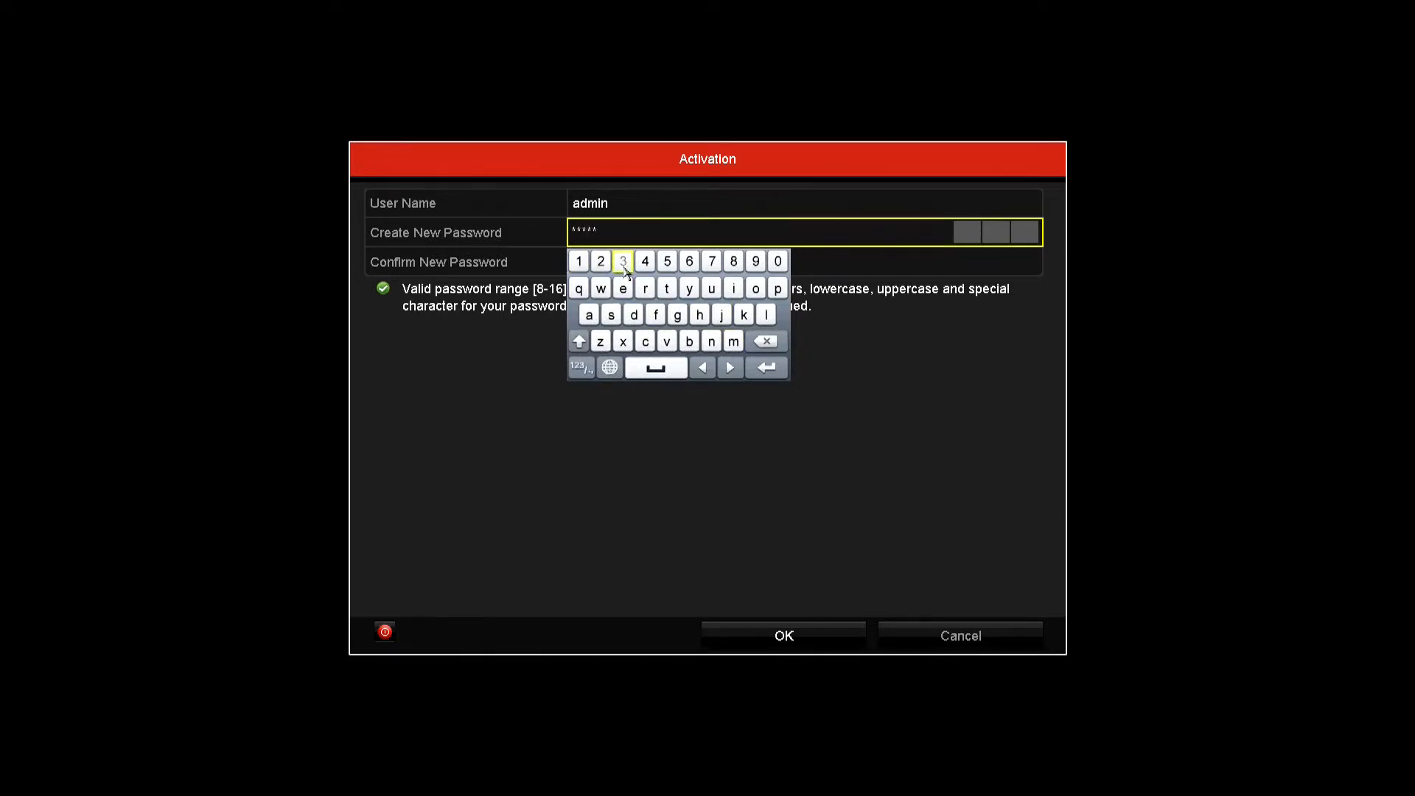
pyautogui.click(803, 261)
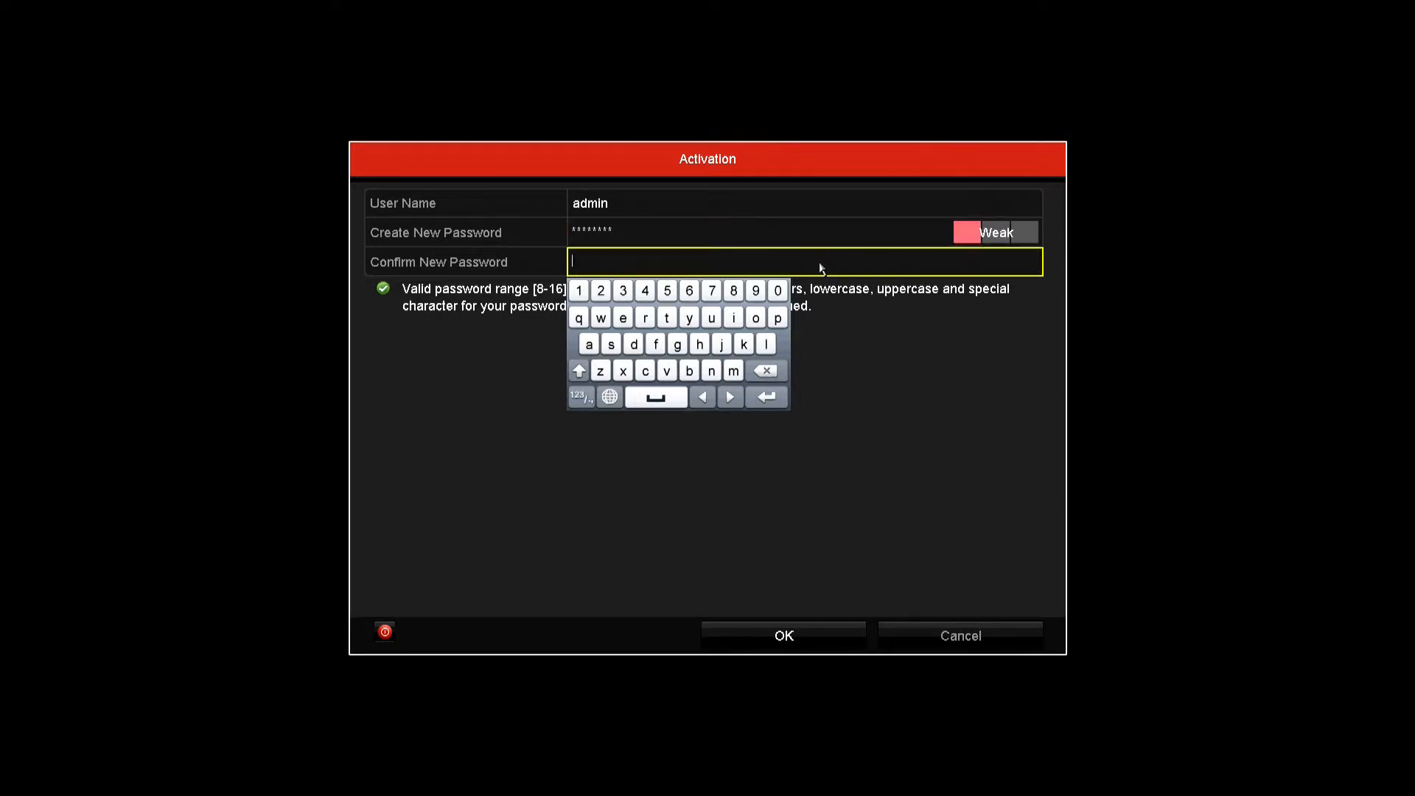
# Re-type the same admin password in Confirm New Password
pyautogui.click(732, 371)
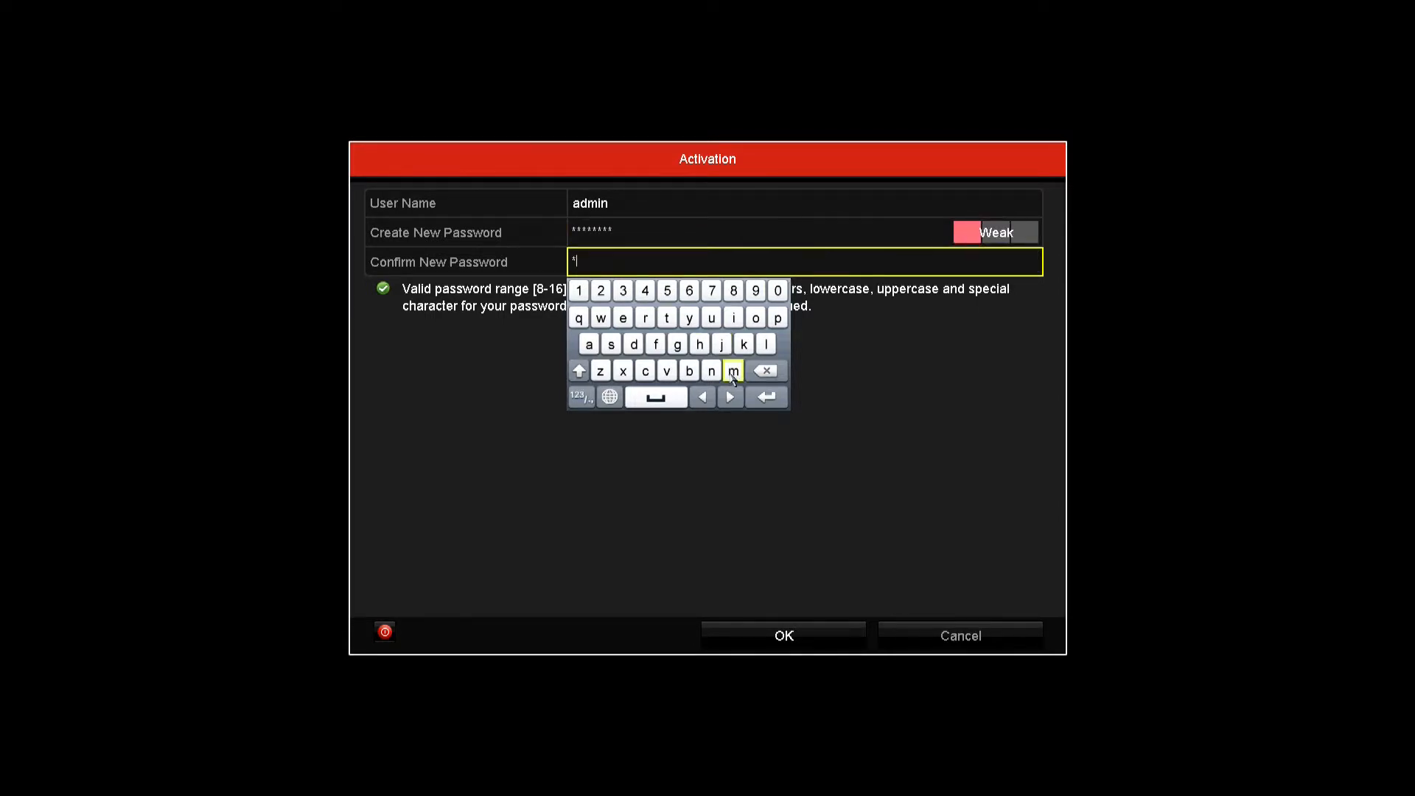
pyautogui.click(600, 290)
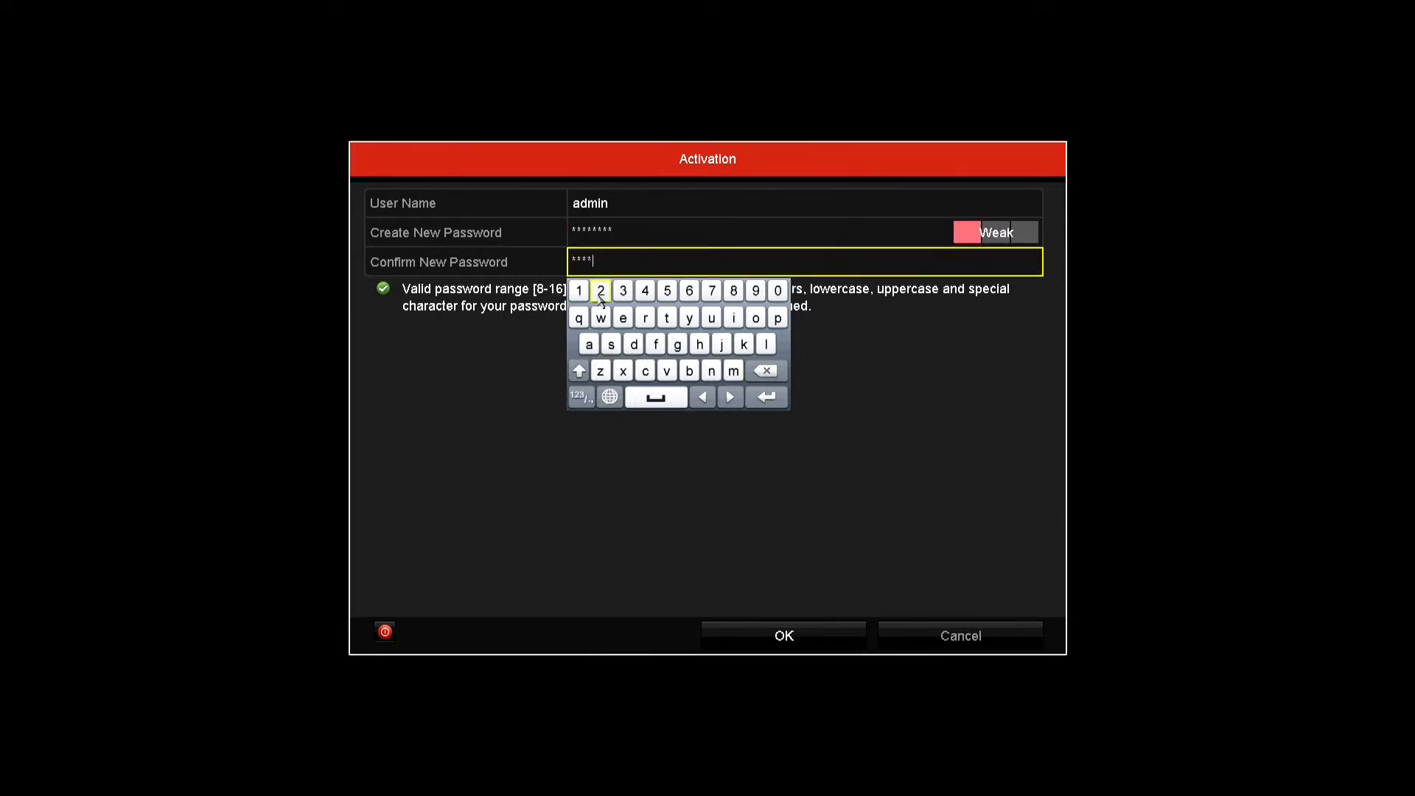
pyautogui.click(667, 290)
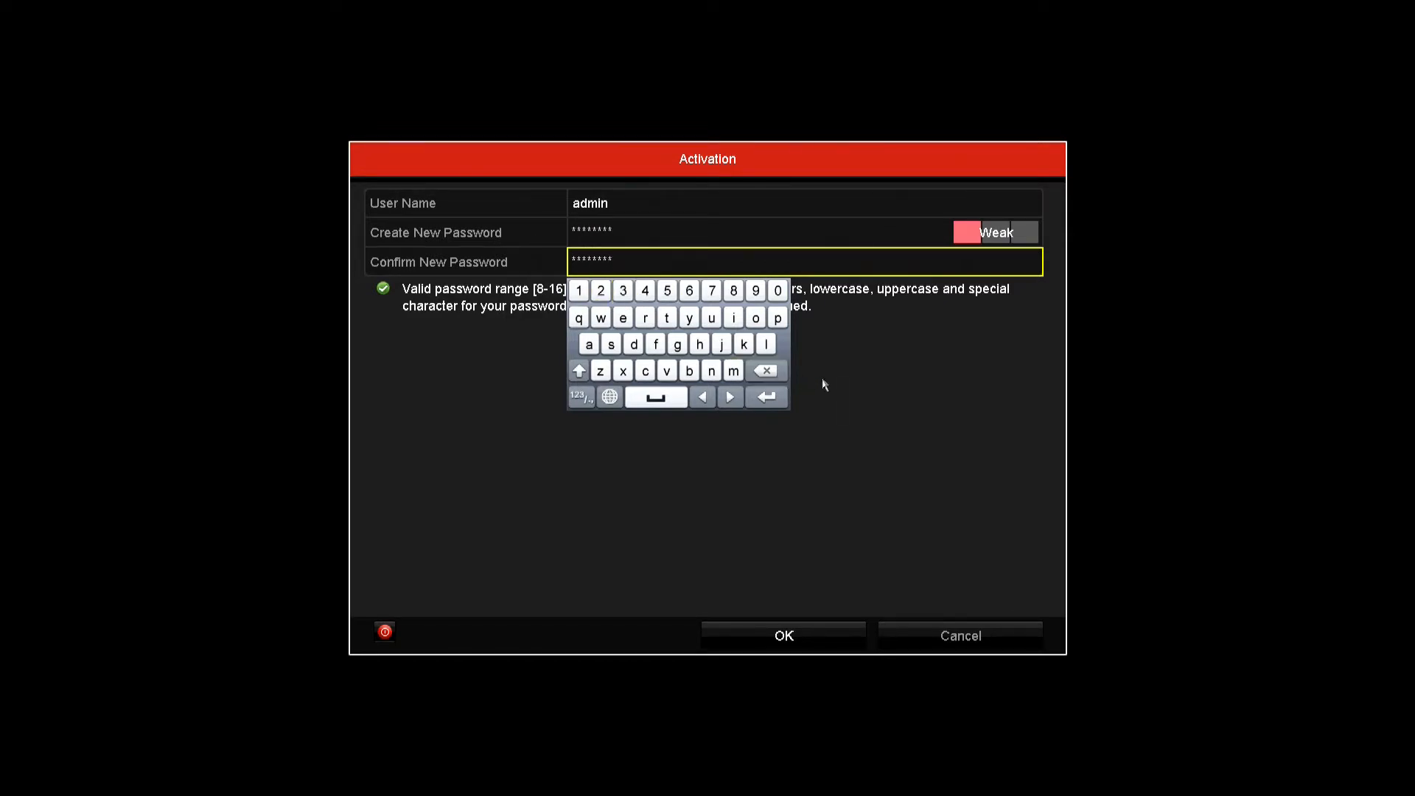
pyautogui.click(781, 635)
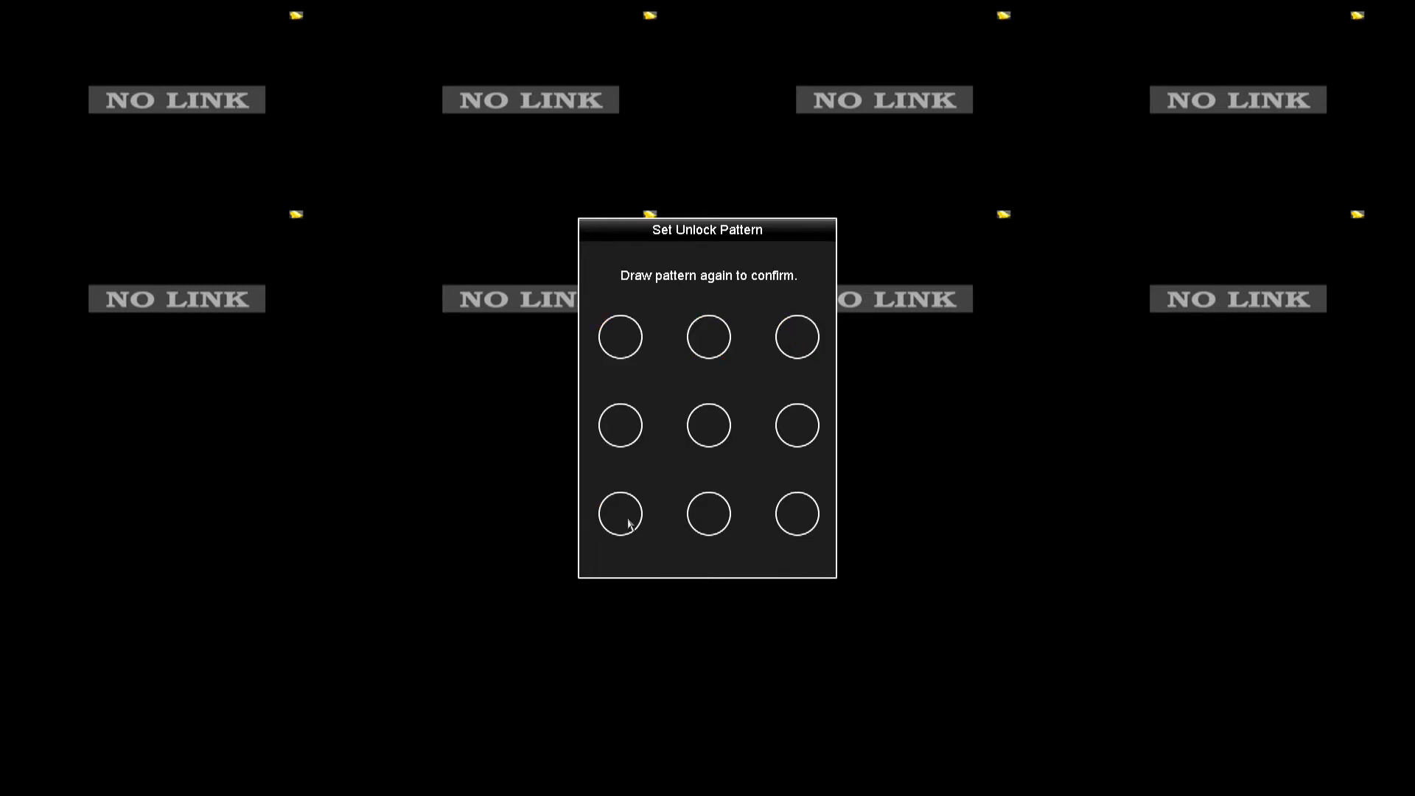
# Redraw the unlock pattern to confirm it, then open the main Menu over live view
pyautogui.moveTo(620, 514); pyautogui.dragTo(796, 337)
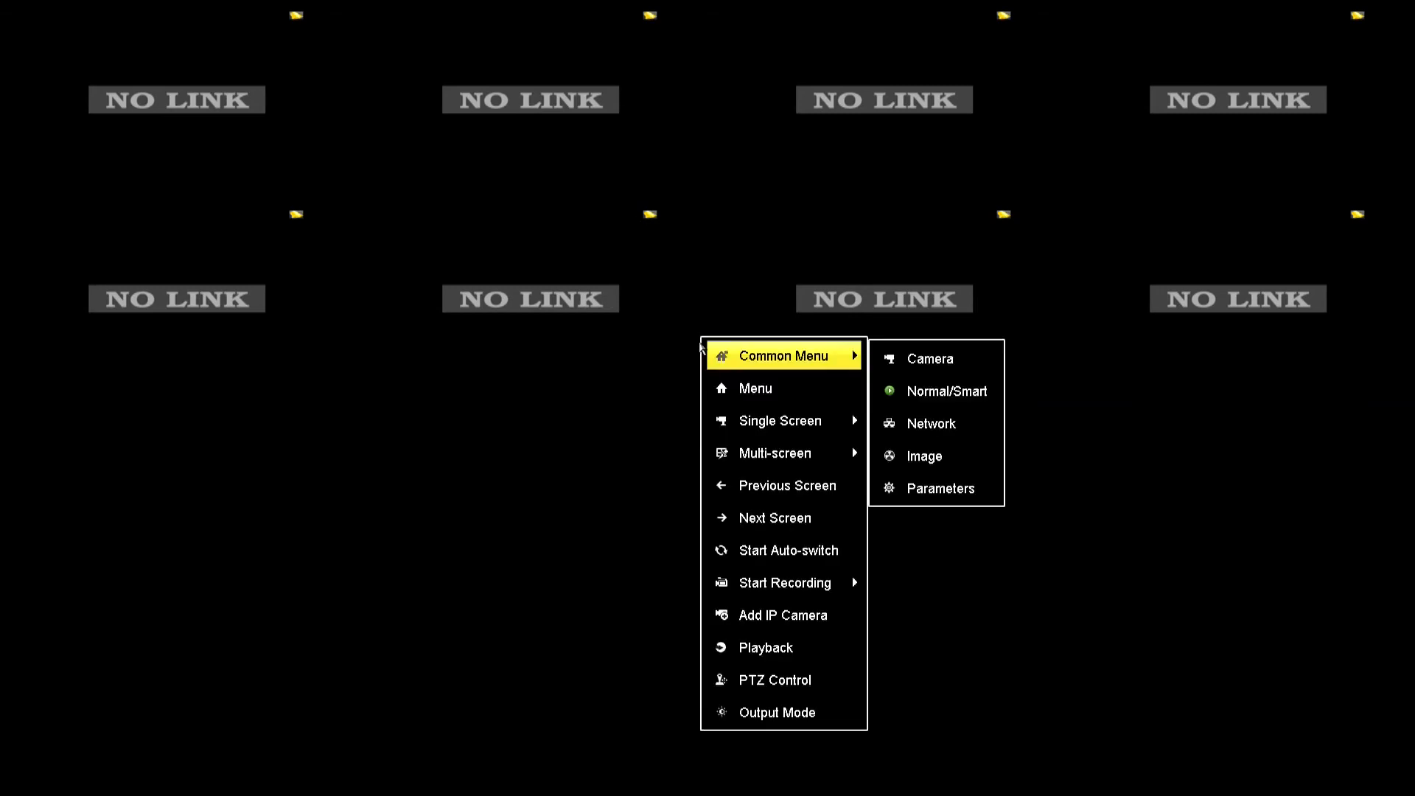
pyautogui.click(755, 388)
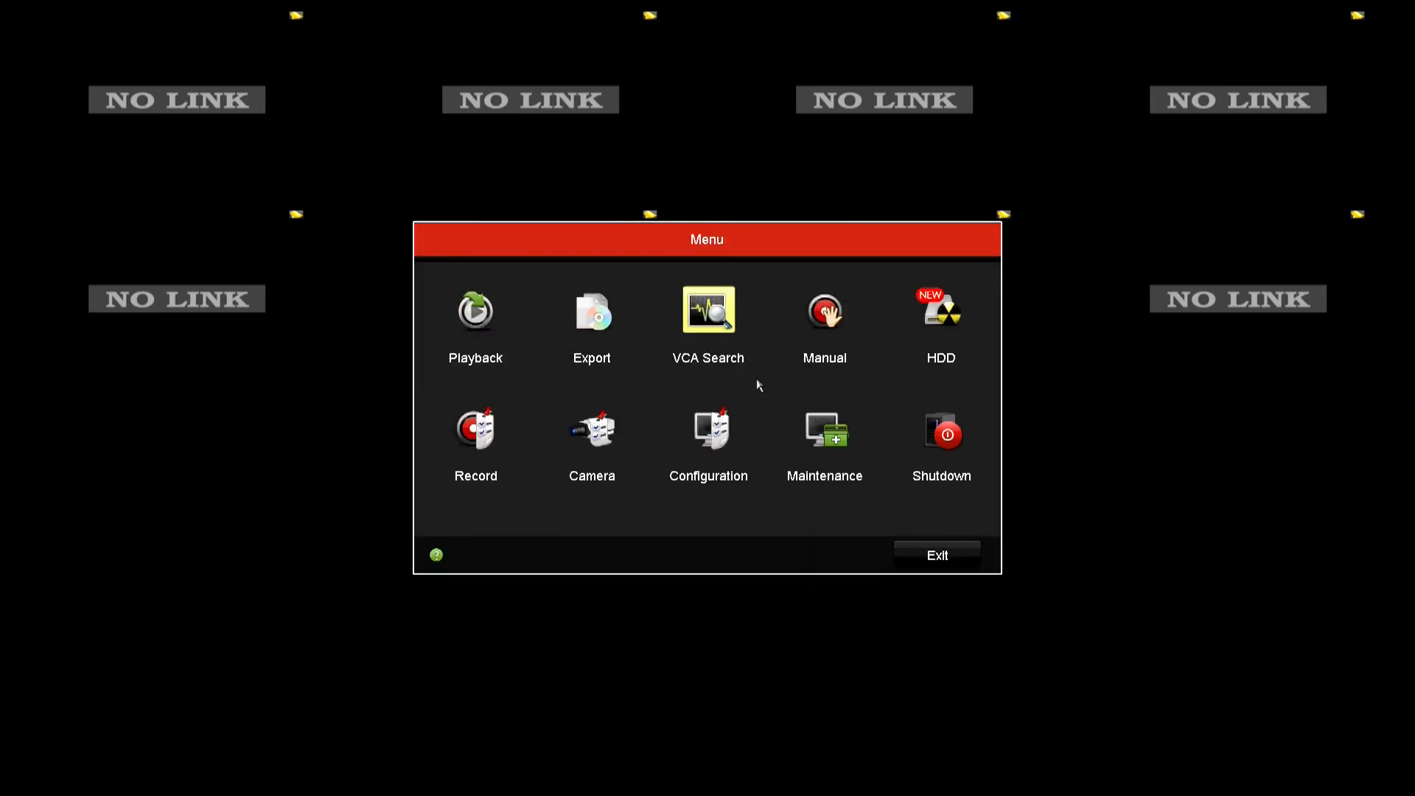